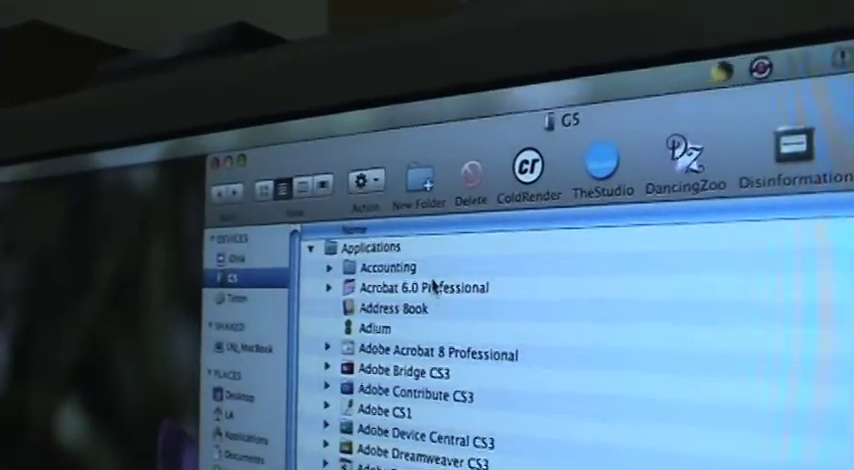
# Step: Select the 'Totoro' volume in the sidebar to show its First Aid options
pyautogui.scroll(-3)
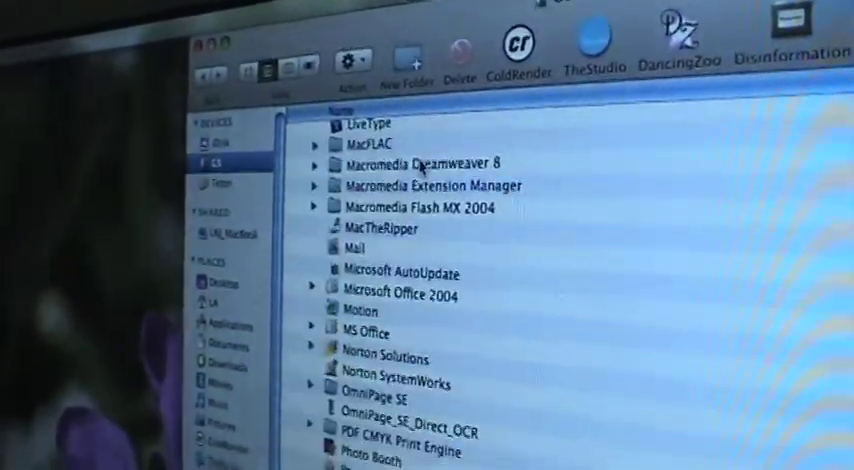
pyautogui.scroll(-3)
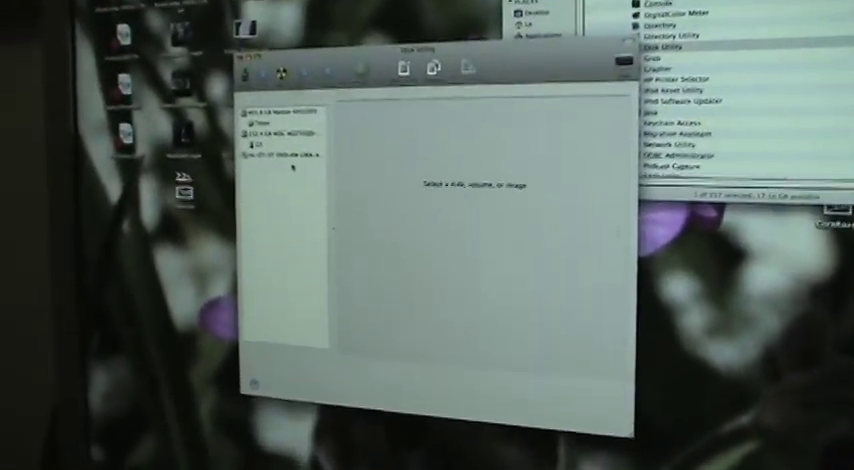
pyautogui.click(290, 204)
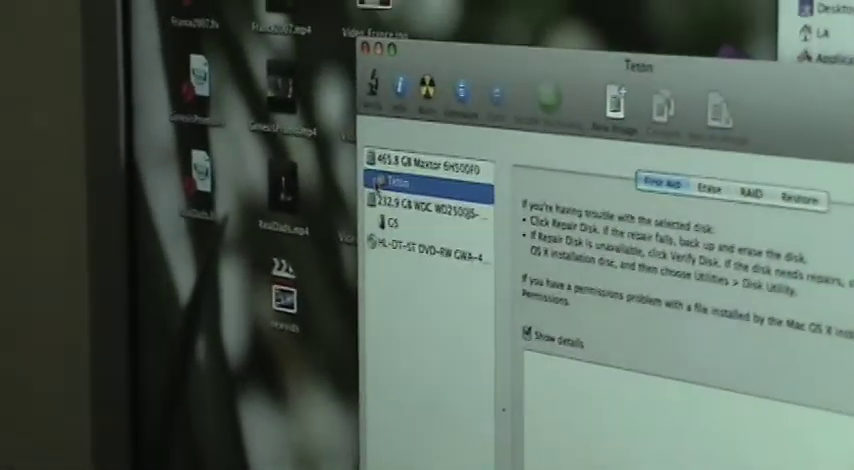
# Step: Run Repair Disk Permissions on the internal 232.9 GB WDC drive
pyautogui.click(380, 220)
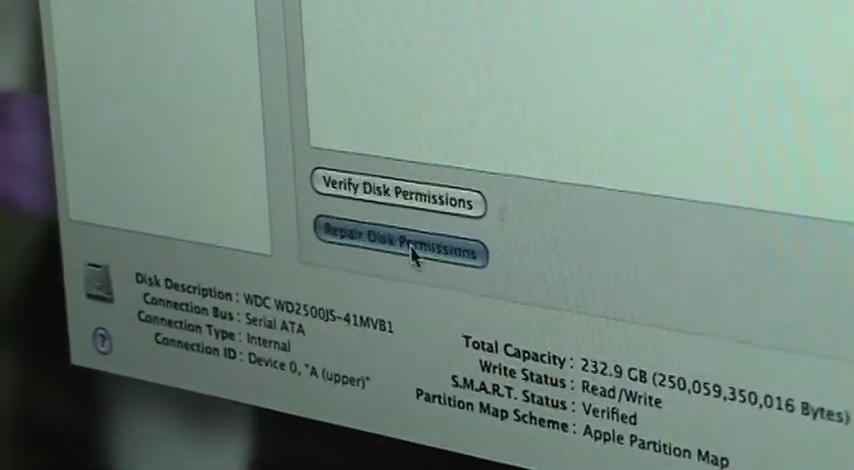
pyautogui.click(404, 236)
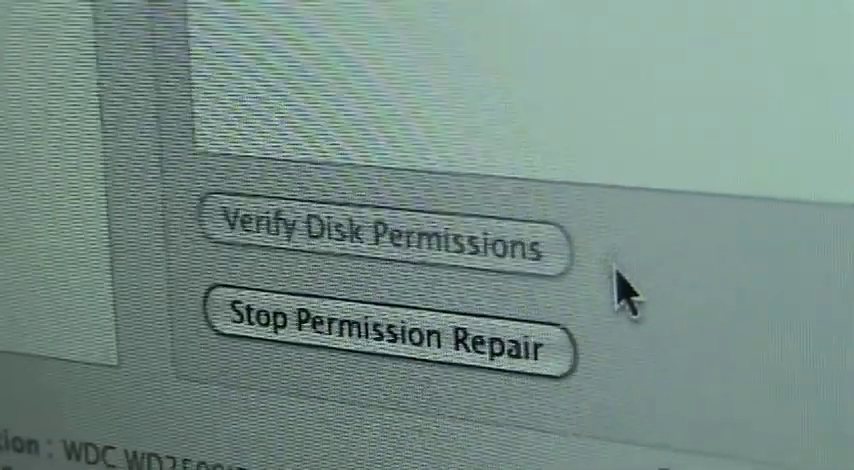
pyautogui.click(388, 232)
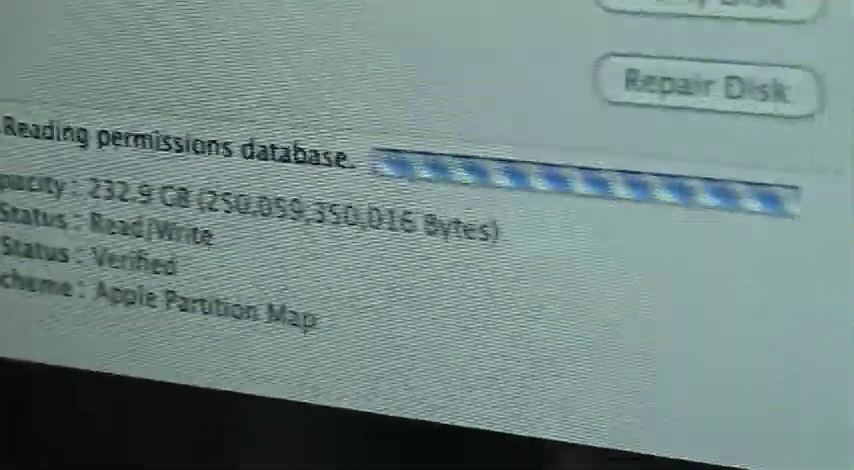